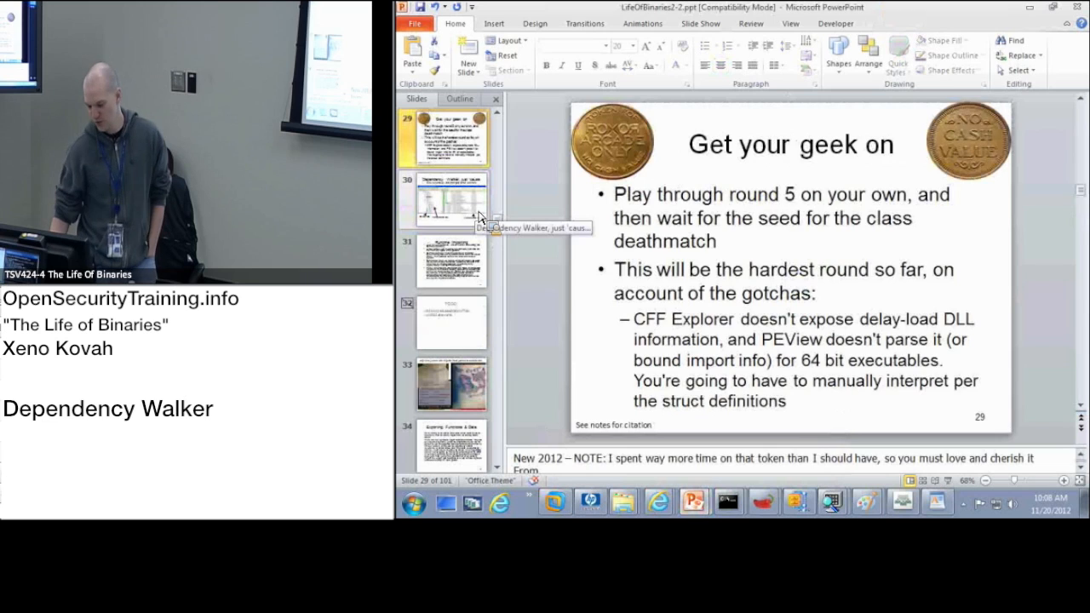
- Display slide 30, "Dependency Walker, just 'cause", from the Slides pane
{"action": "left_click", "coordinate": [452, 200]}
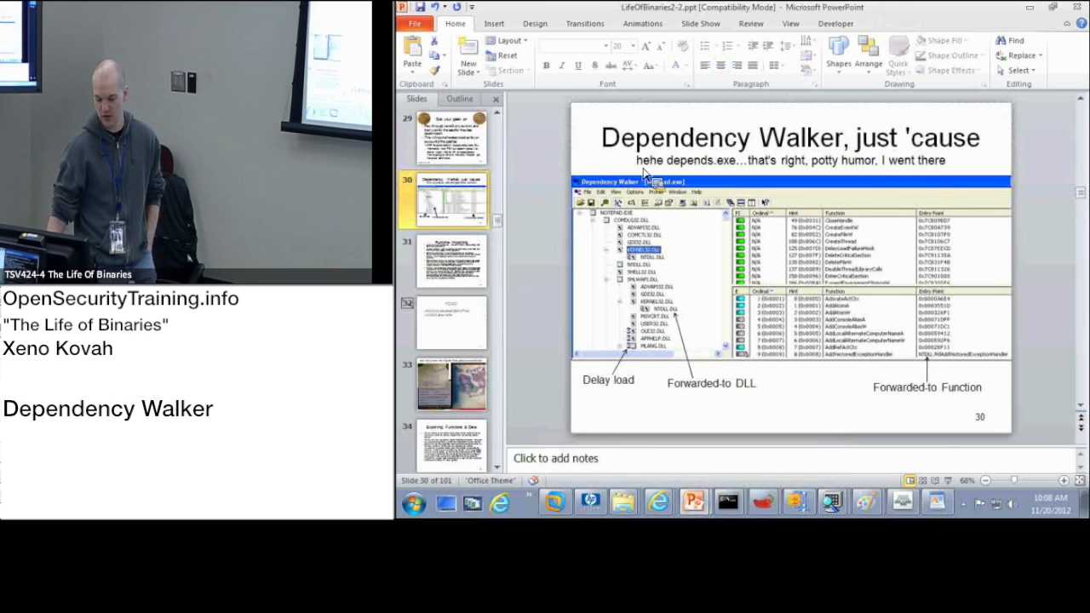
{"action": "mouse_move", "coordinate": [724, 358]}
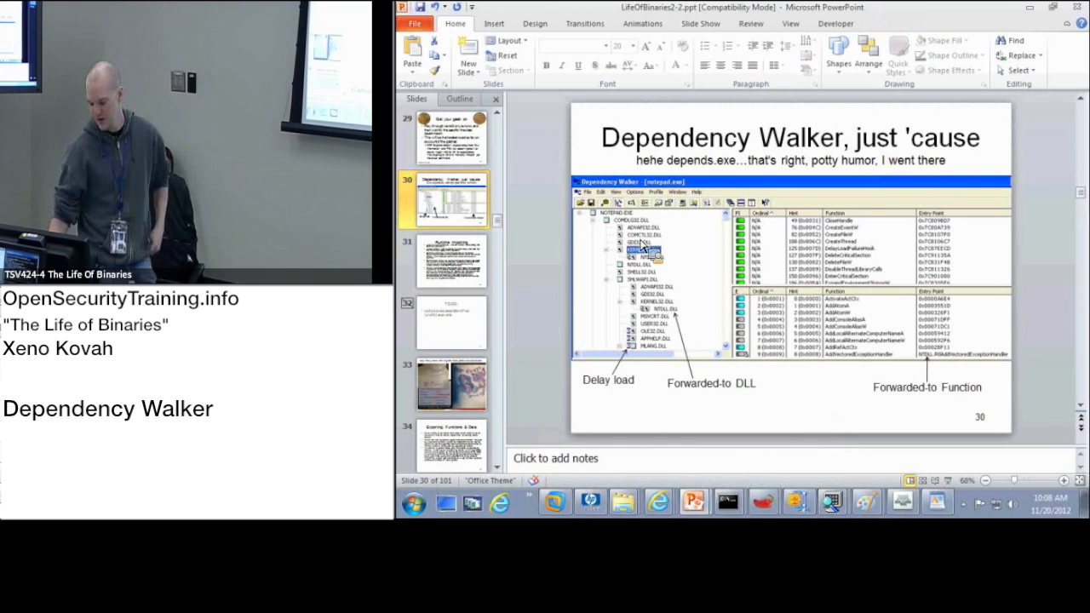
{"action": "mouse_move", "coordinate": [763, 501]}
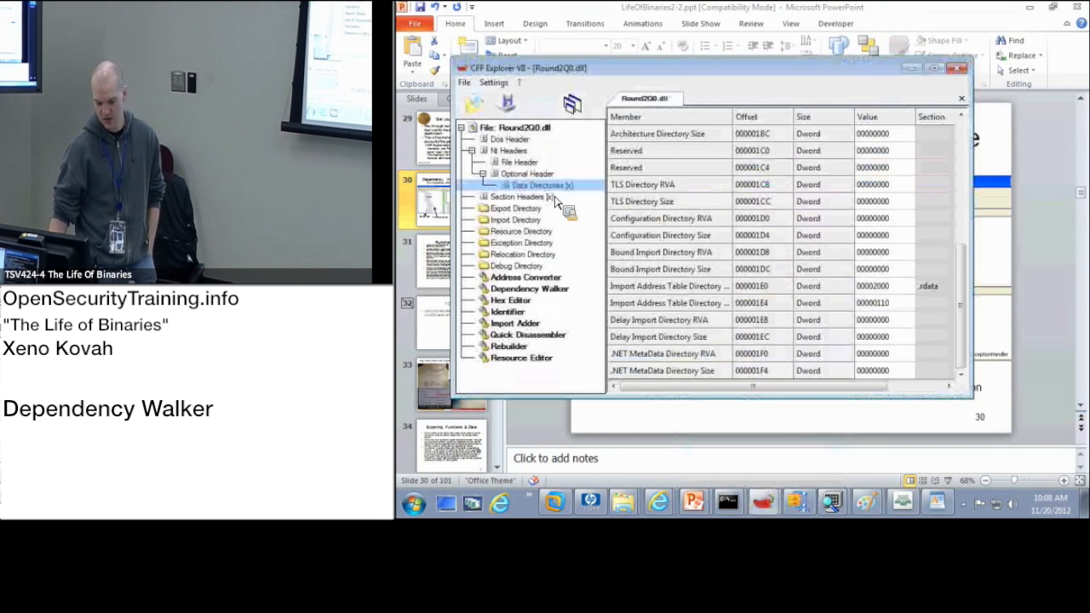
- Open Round2Q0.dll's Dependency Walker view, listing USER32.dll, MSVCR100.dll and KERNEL32.dll
{"action": "left_click", "coordinate": [528, 288]}
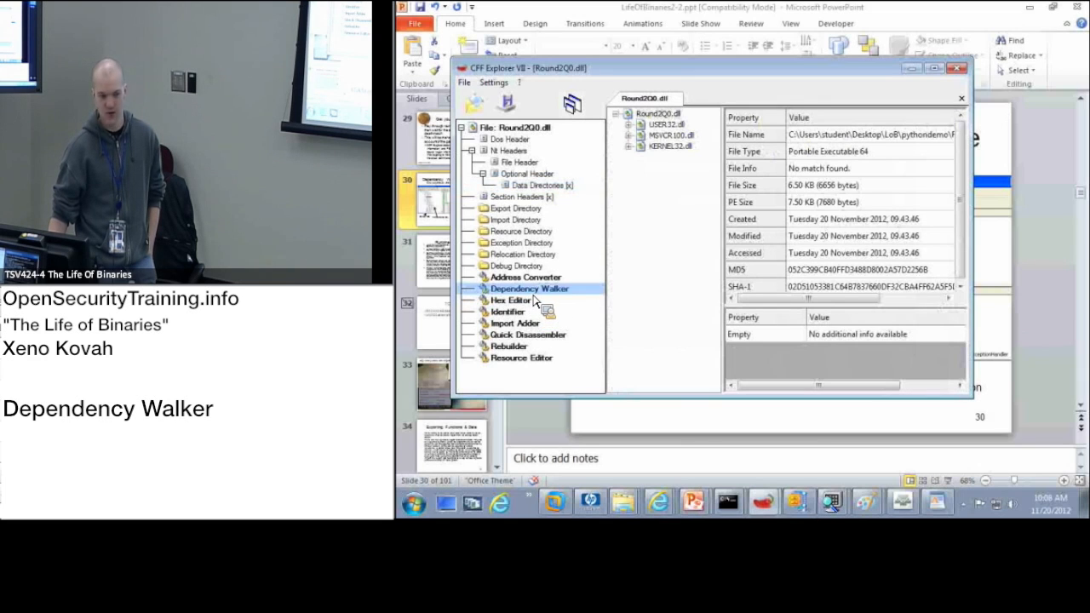
{"action": "mouse_move", "coordinate": [647, 124]}
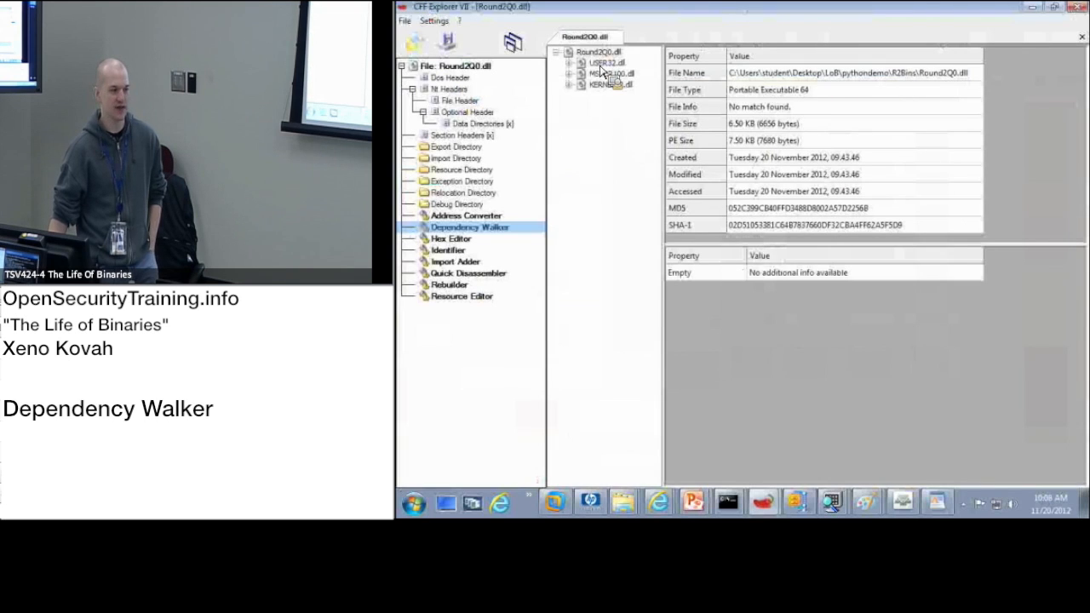
- Show USER32.dll's file details and expand its USER32, GDI32 and KERNEL32 dependency branches
{"action": "left_click", "coordinate": [596, 52]}
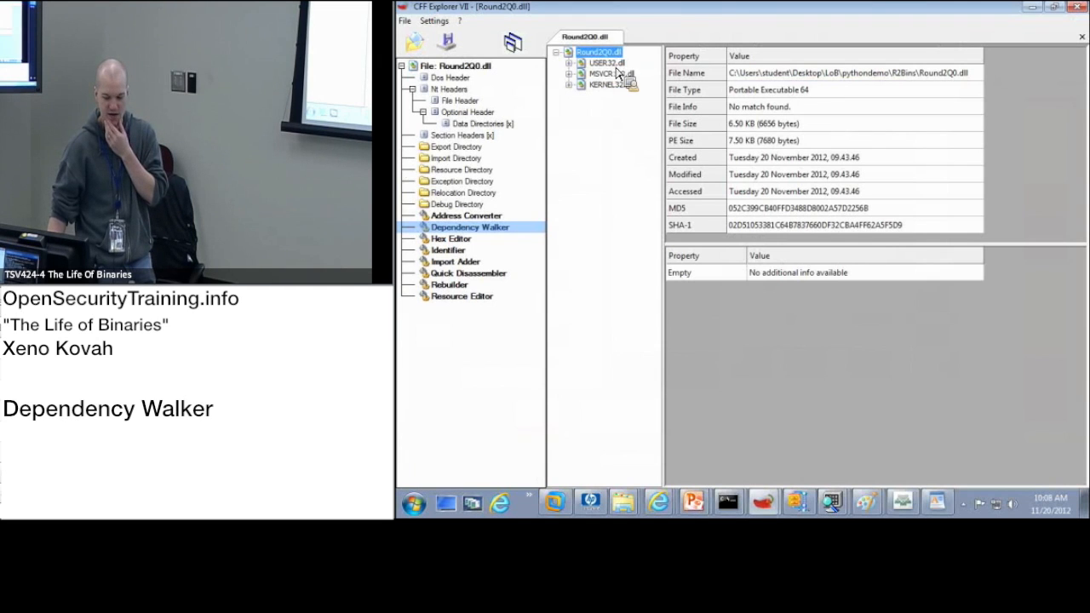
{"action": "left_click", "coordinate": [606, 63]}
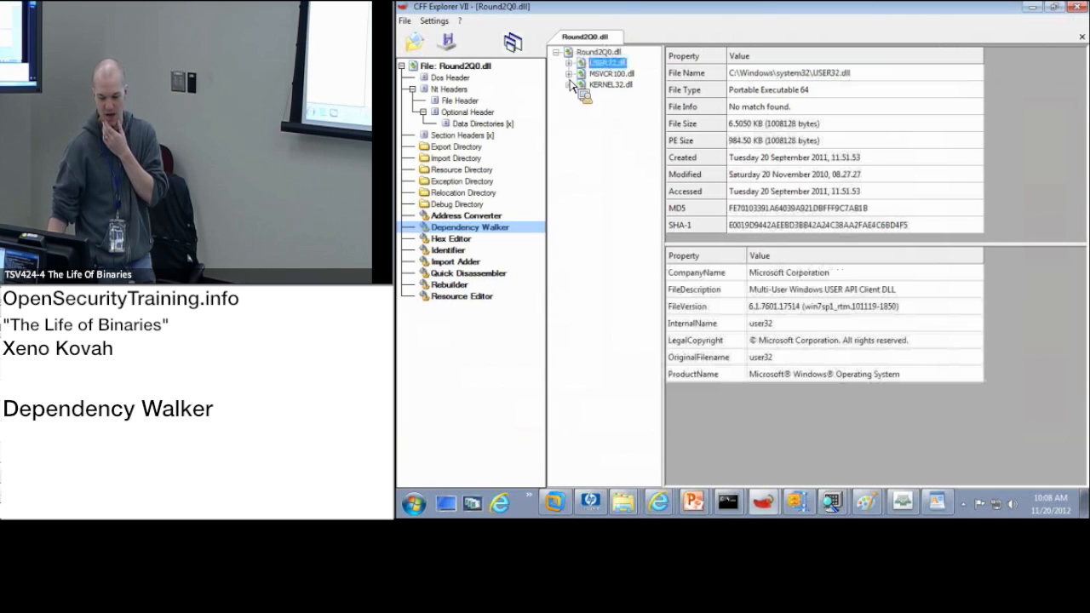
{"action": "left_click", "coordinate": [581, 63]}
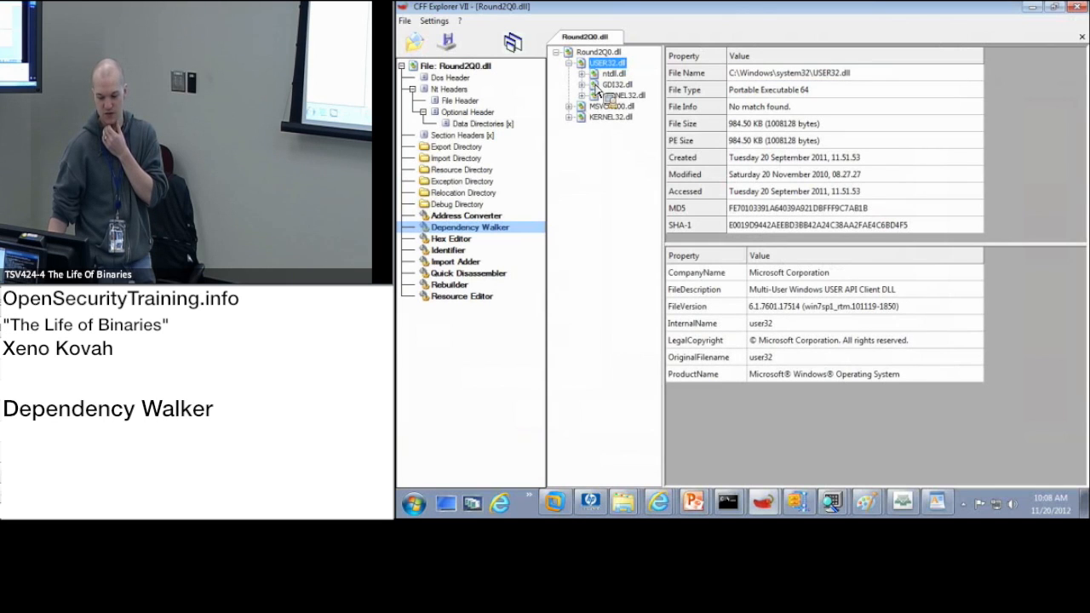
{"action": "left_click", "coordinate": [582, 94]}
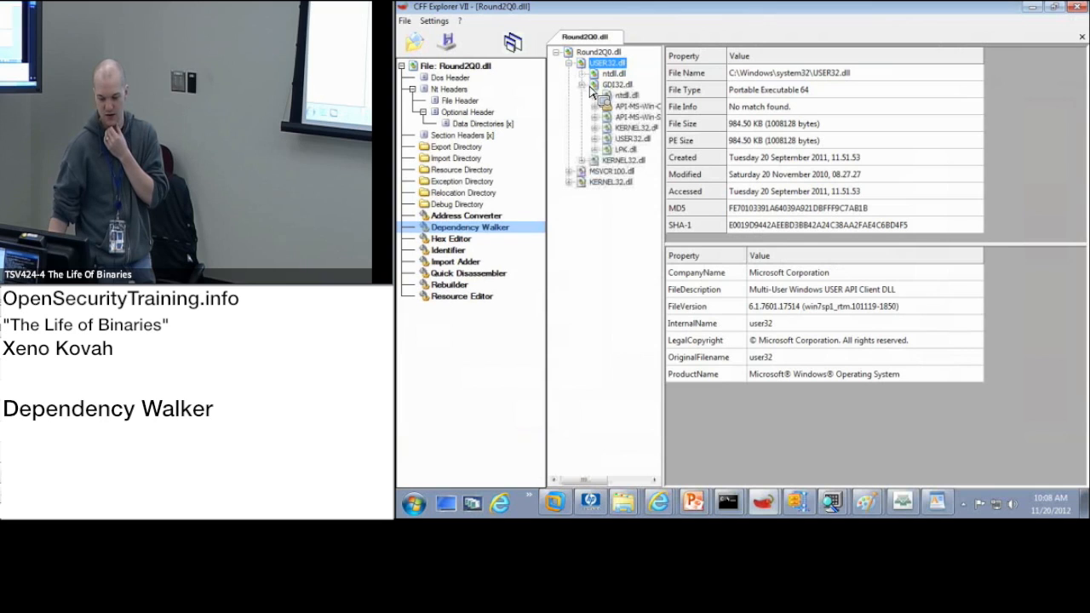
{"action": "mouse_move", "coordinate": [613, 135]}
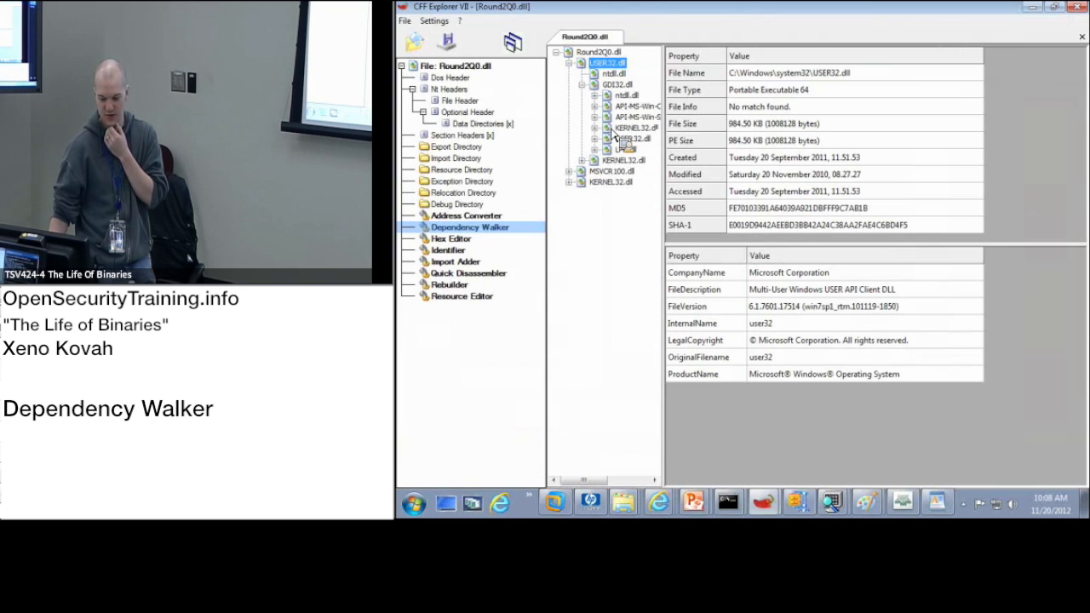
{"action": "left_click", "coordinate": [582, 160]}
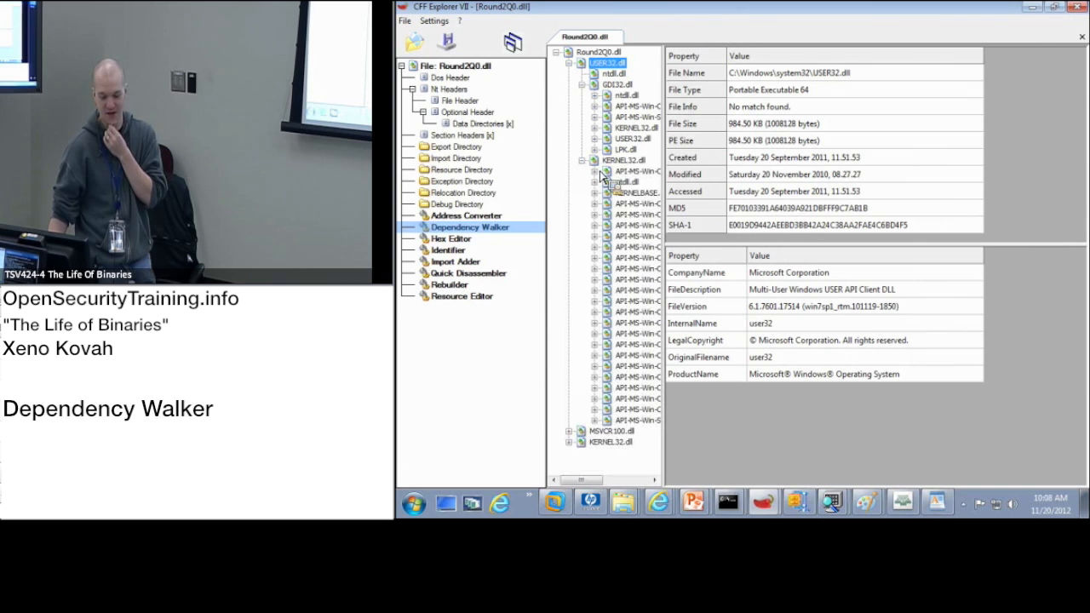
{"action": "mouse_move", "coordinate": [652, 289]}
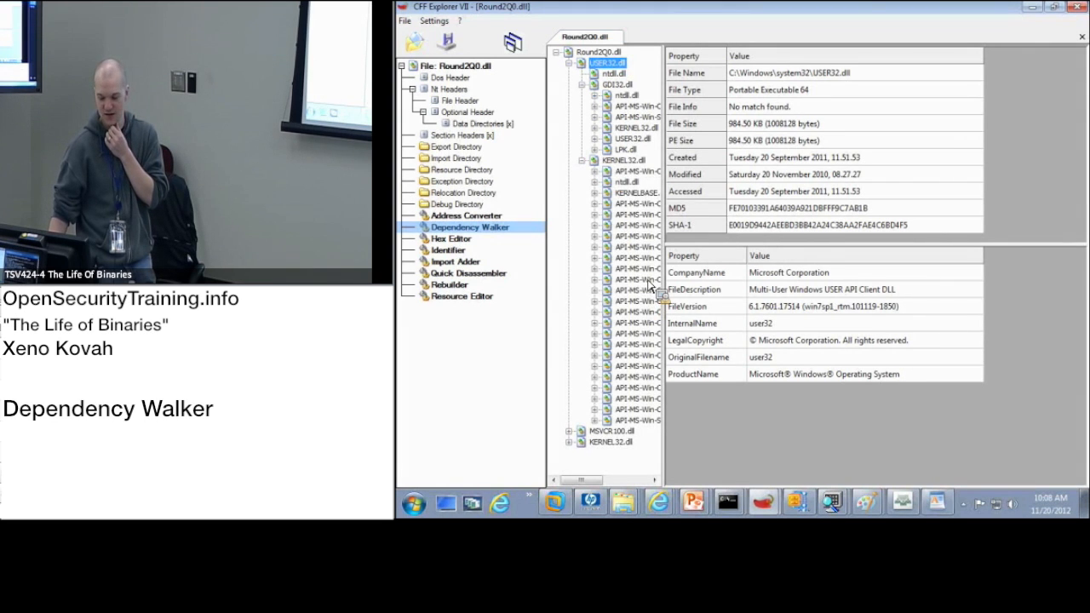
{"action": "mouse_move", "coordinate": [669, 285]}
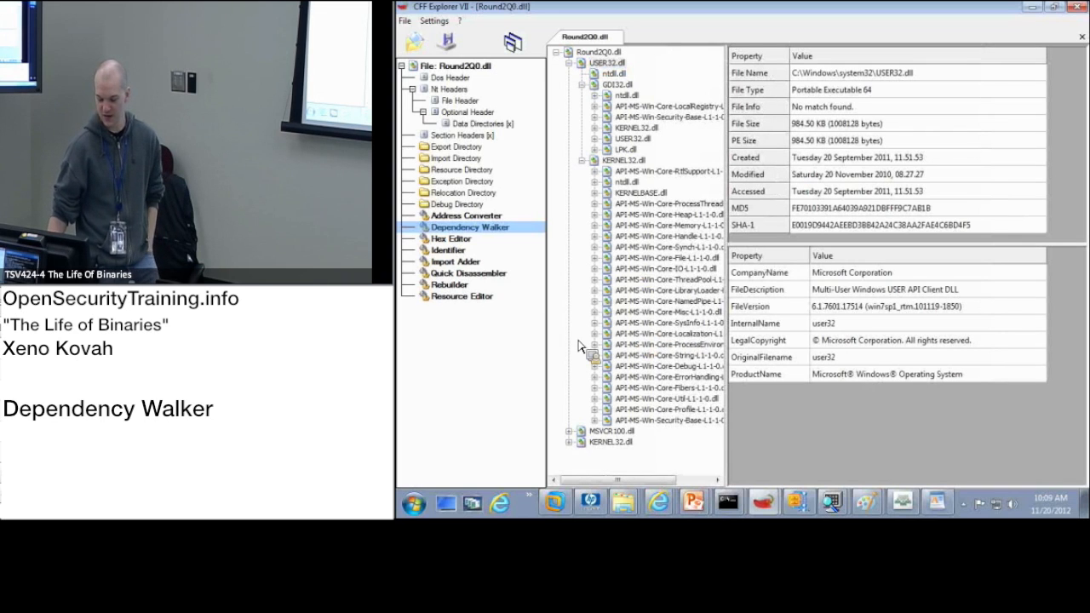
{"action": "scroll", "scroll_direction": "down", "scroll_amount": 3}
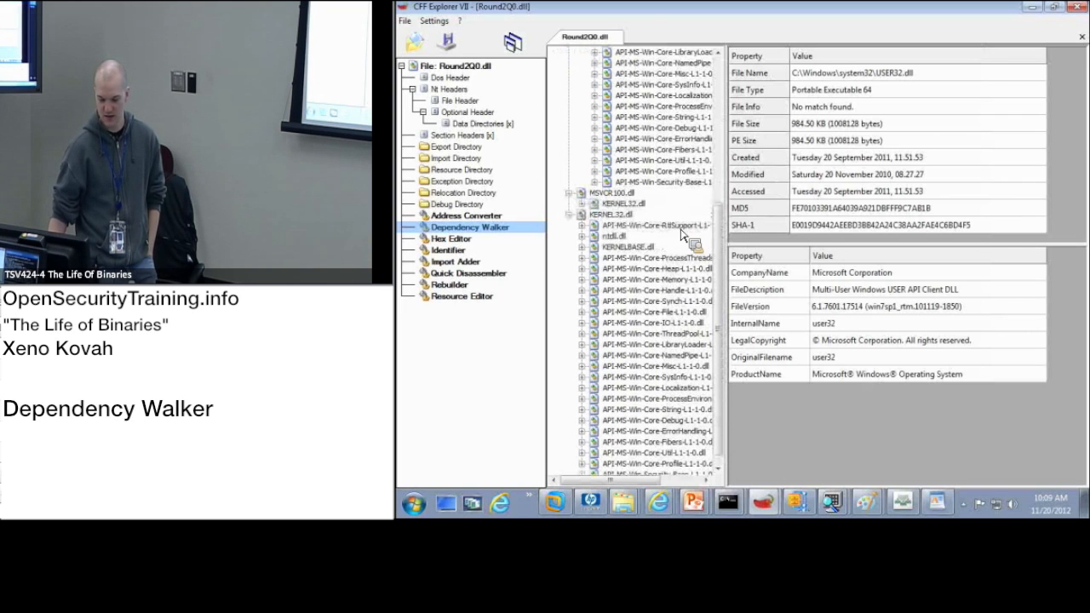
{"action": "mouse_move", "coordinate": [588, 142]}
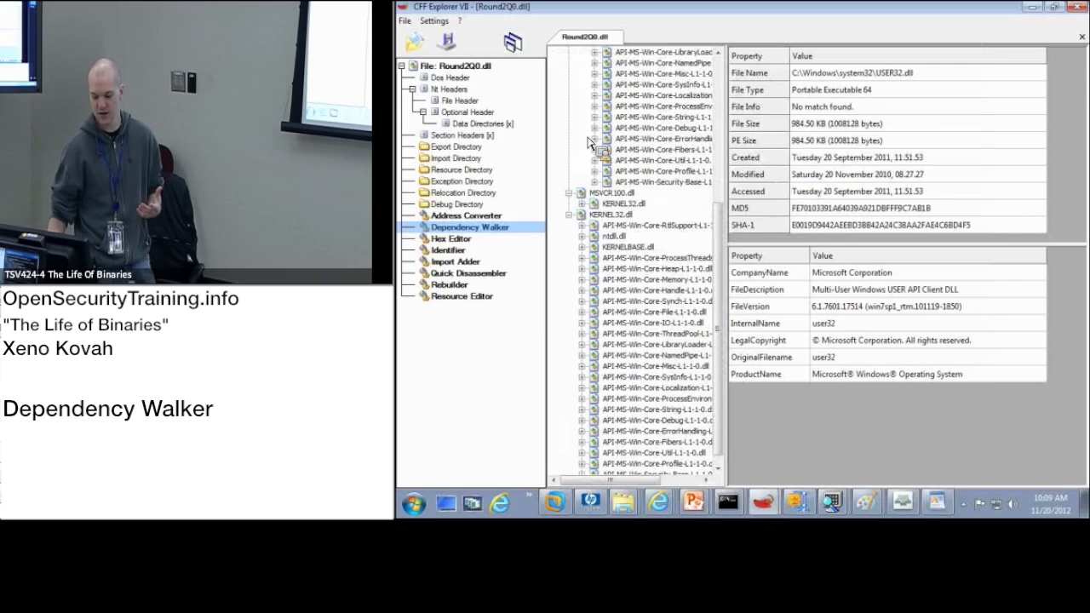
{"action": "scroll", "scroll_direction": "up", "scroll_amount": 3}
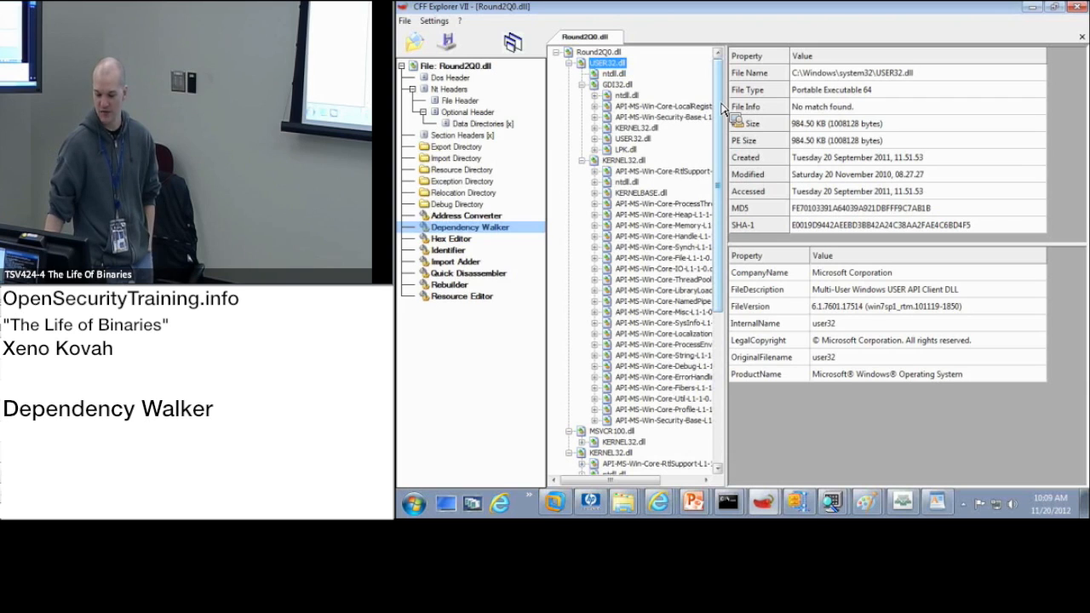
{"action": "mouse_move", "coordinate": [767, 486]}
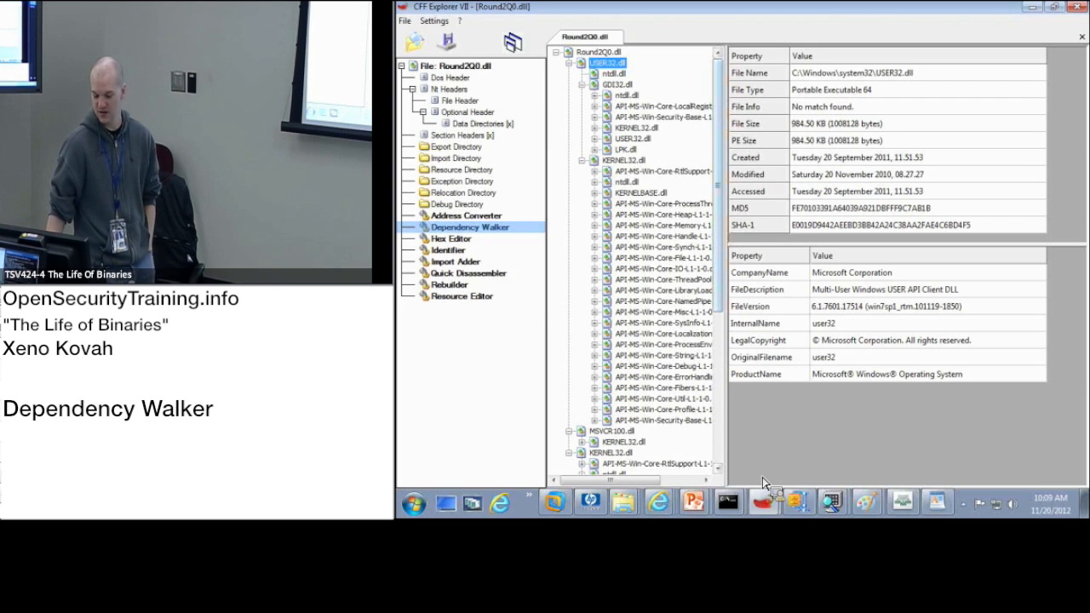